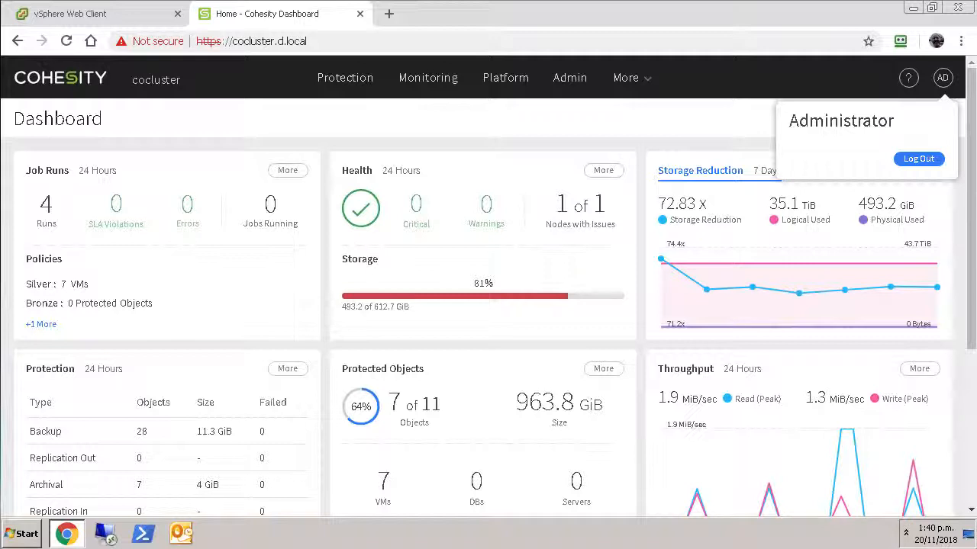
# - Reach the Upgrade Cluster page from the Admin menu, showing current version 6.0.0a
pyautogui.click(569, 77)
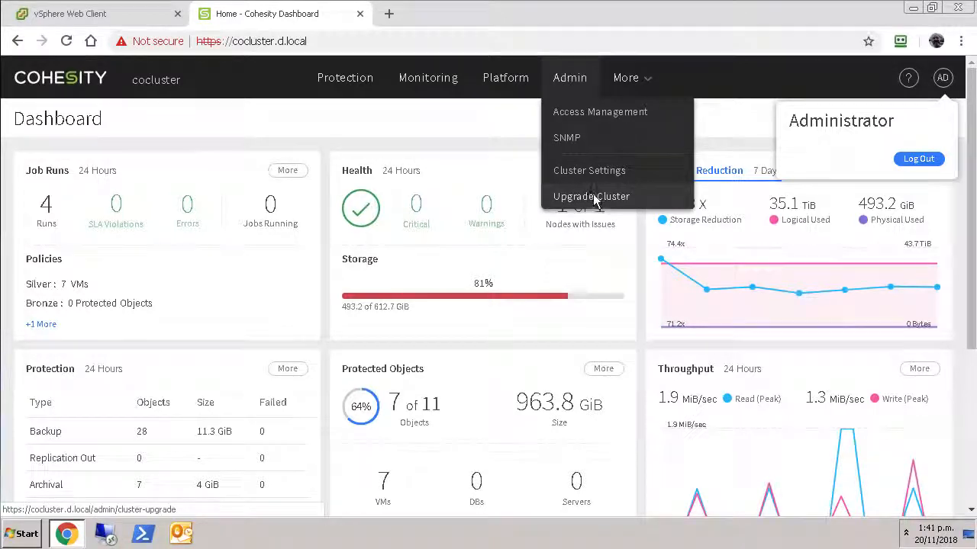
pyautogui.click(591, 195)
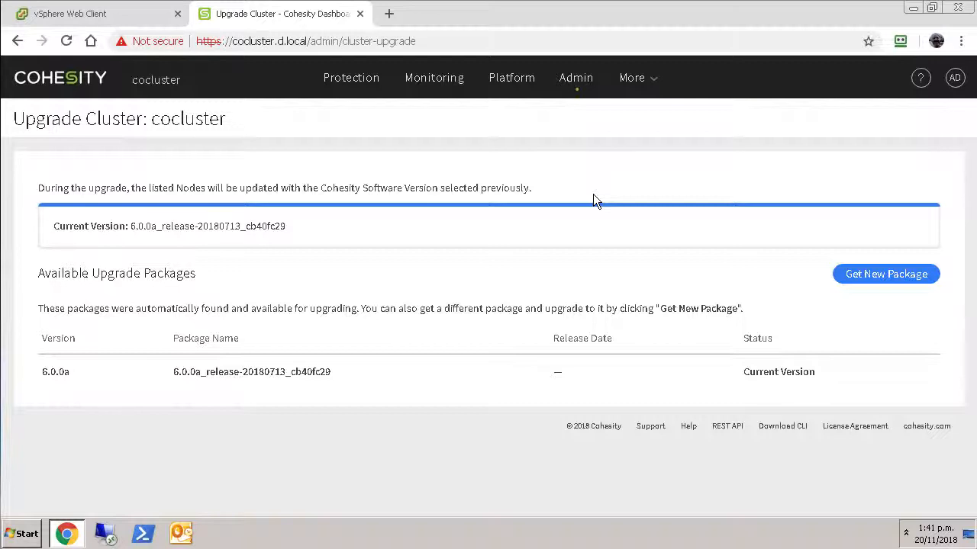
pyautogui.moveTo(540, 206)
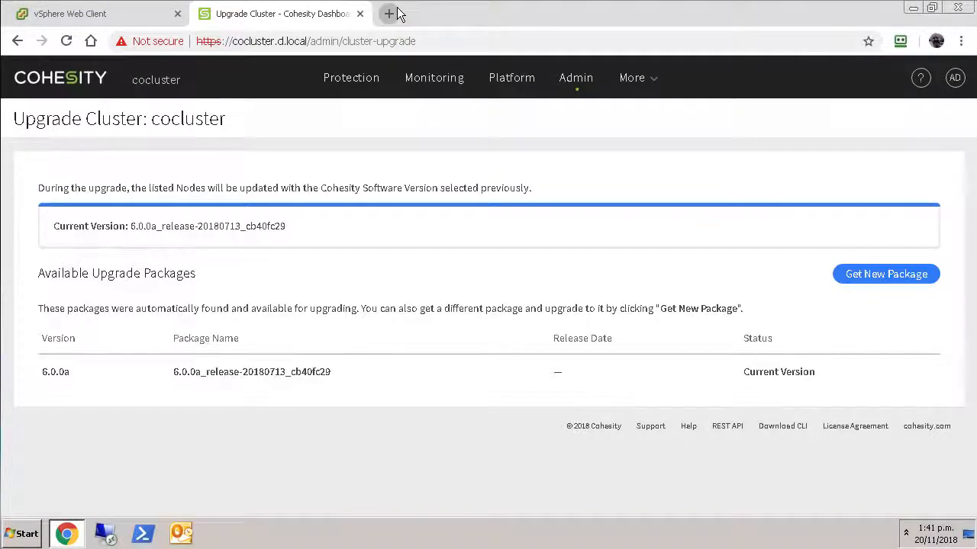
# - Load the Cohesity support downloads site in a new Chrome tab
pyautogui.click(397, 14)
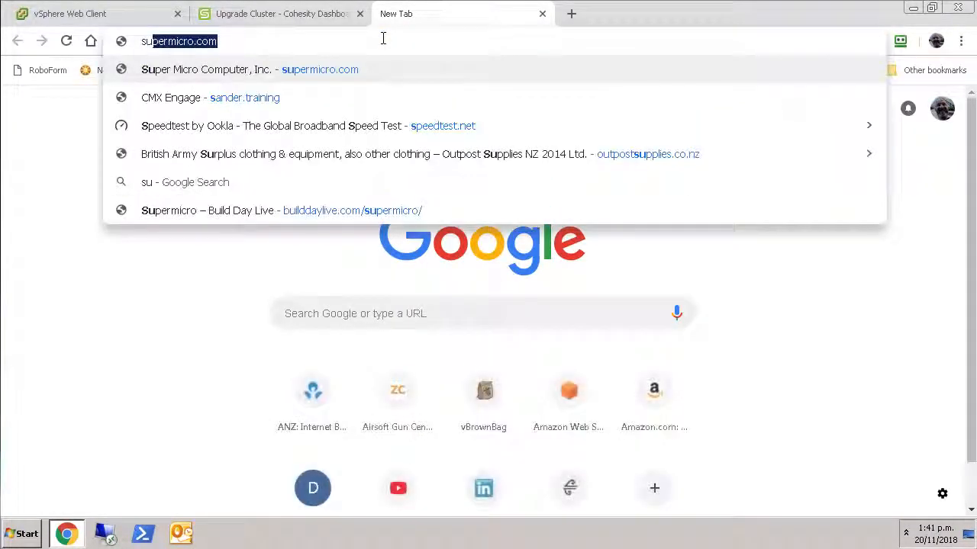
pyautogui.write('support.')
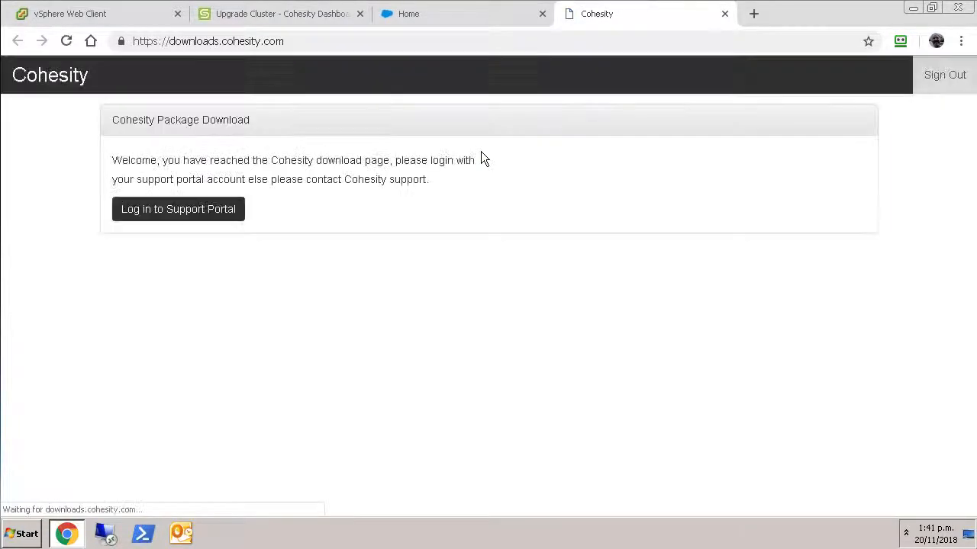
pyautogui.moveTo(203, 217)
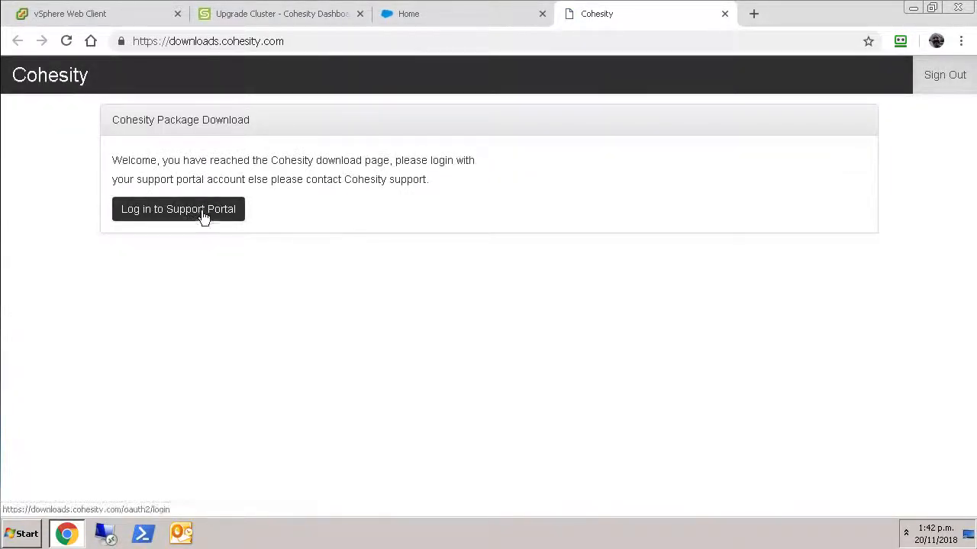
# - Log in to the Support Portal and browse the LTS Releases list (Series 4.1 and 5.0)
pyautogui.click(177, 209)
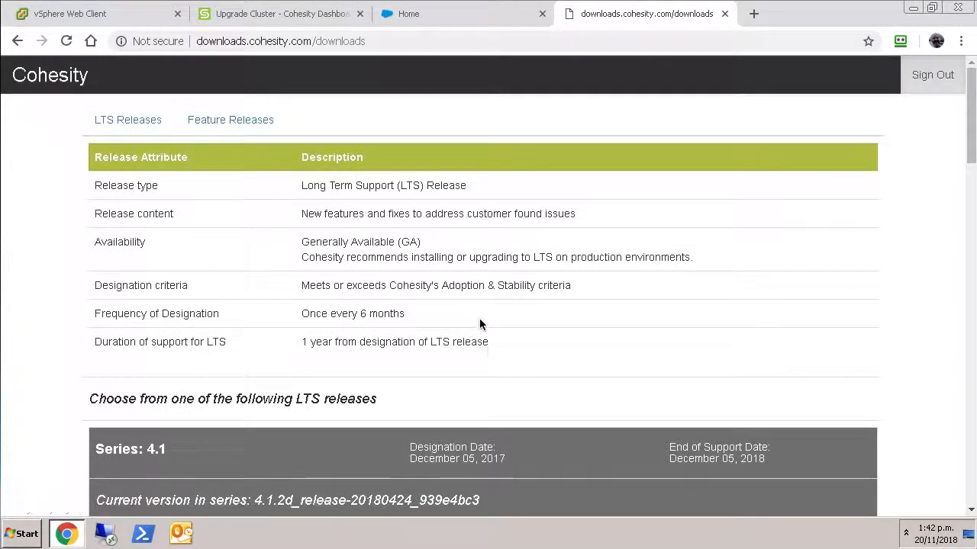
pyautogui.moveTo(457, 278)
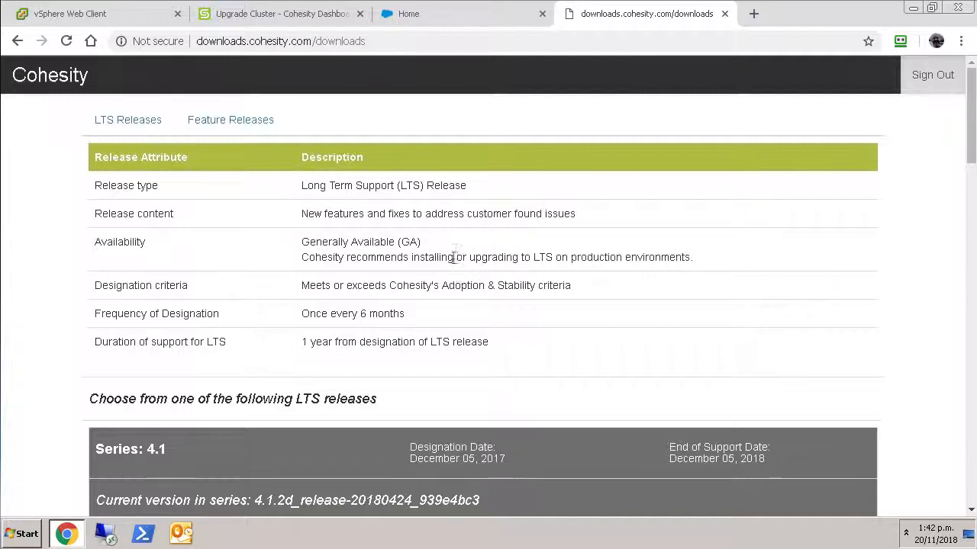
pyautogui.moveTo(437, 270)
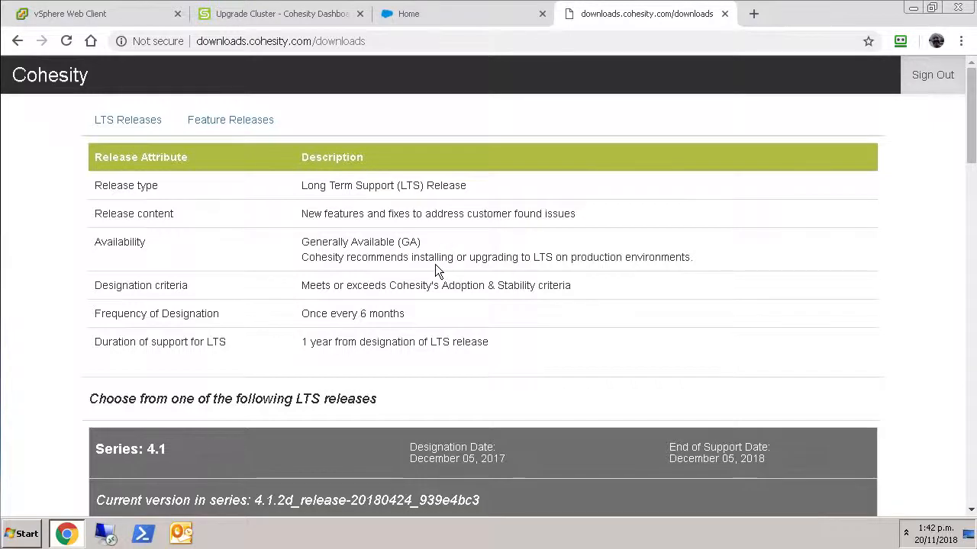
pyautogui.moveTo(429, 327)
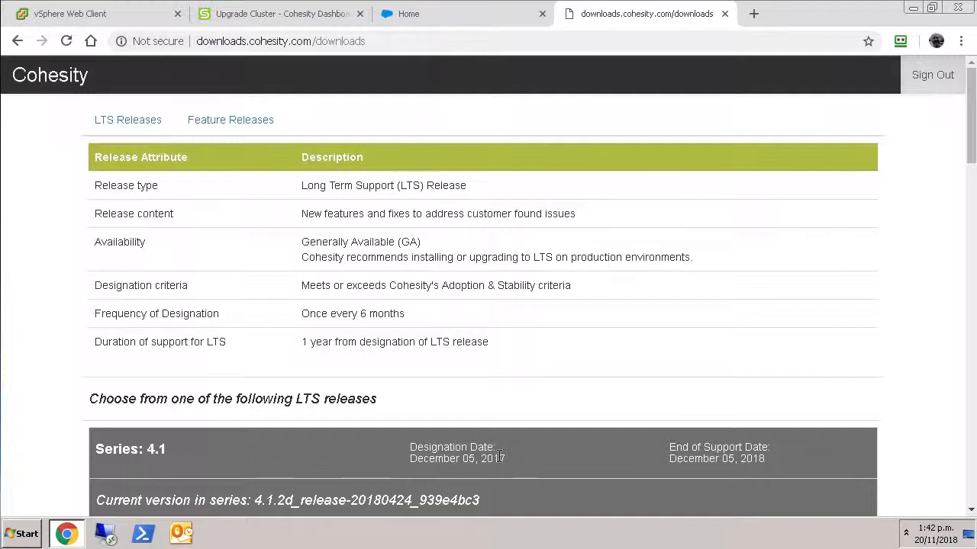
pyautogui.moveTo(971, 462)
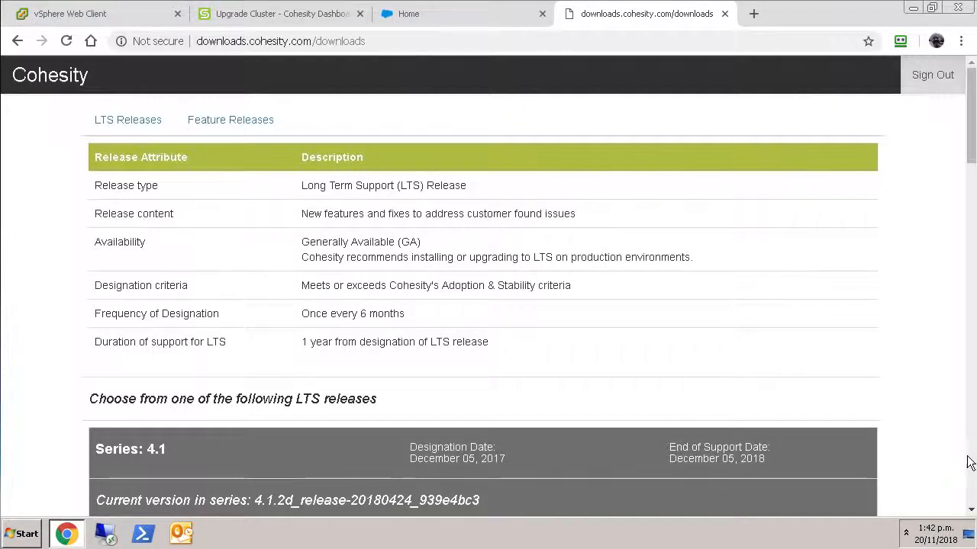
pyautogui.scroll(-3)
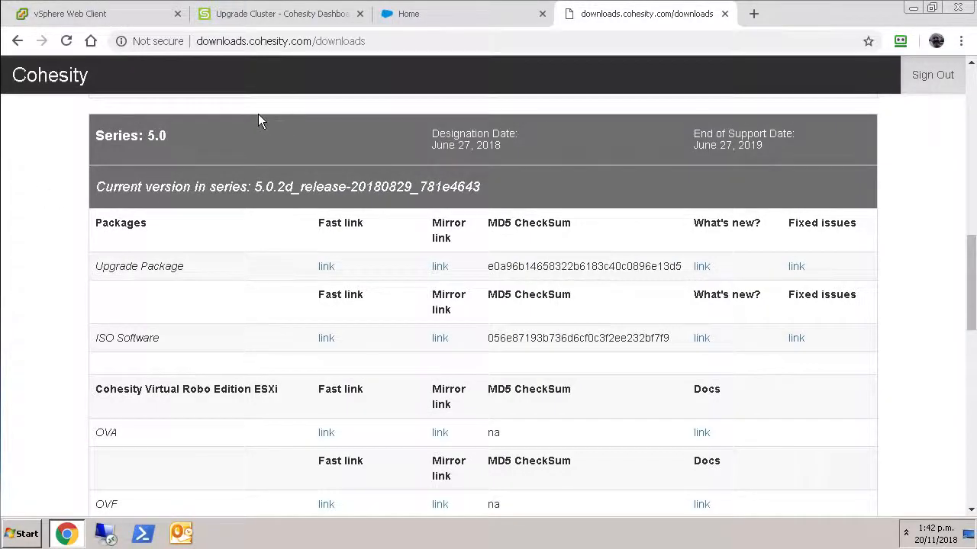
pyautogui.moveTo(797, 124)
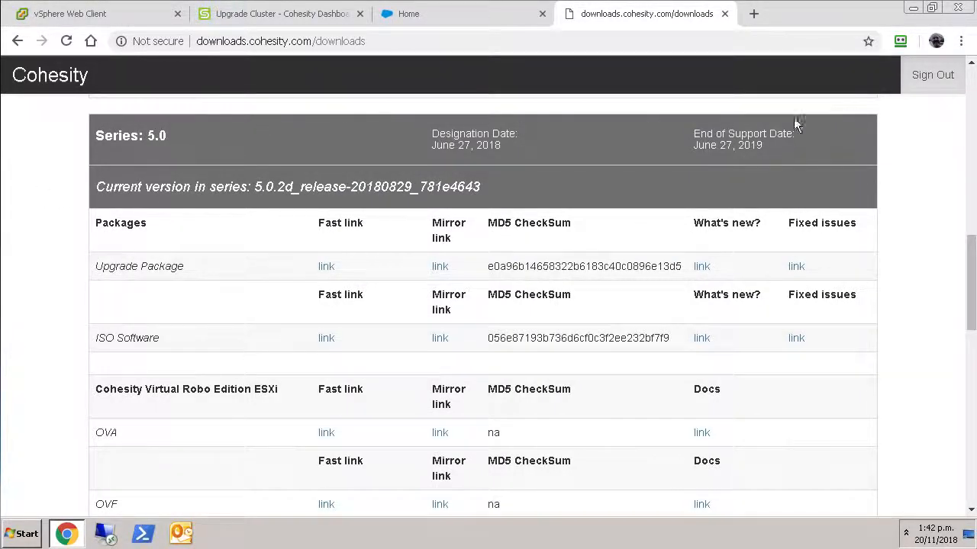
pyautogui.moveTo(964, 488)
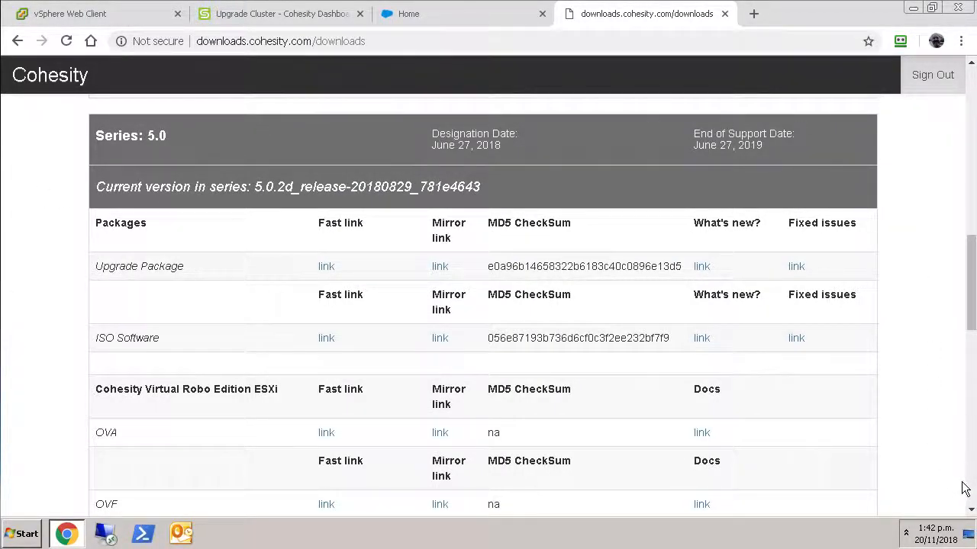
pyautogui.scroll(-3)
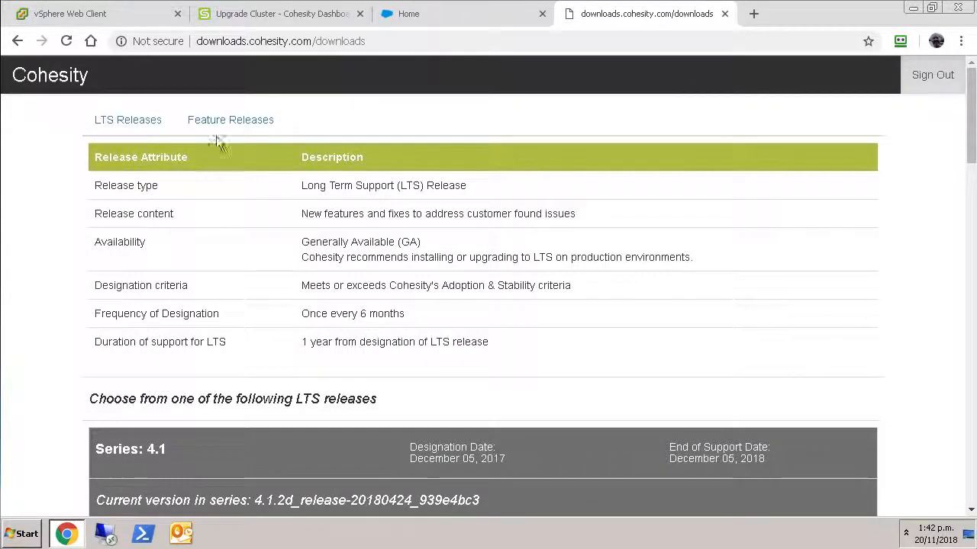
# - Switch the downloads listing to Feature Releases with the Series 6.0 packages
pyautogui.click(230, 119)
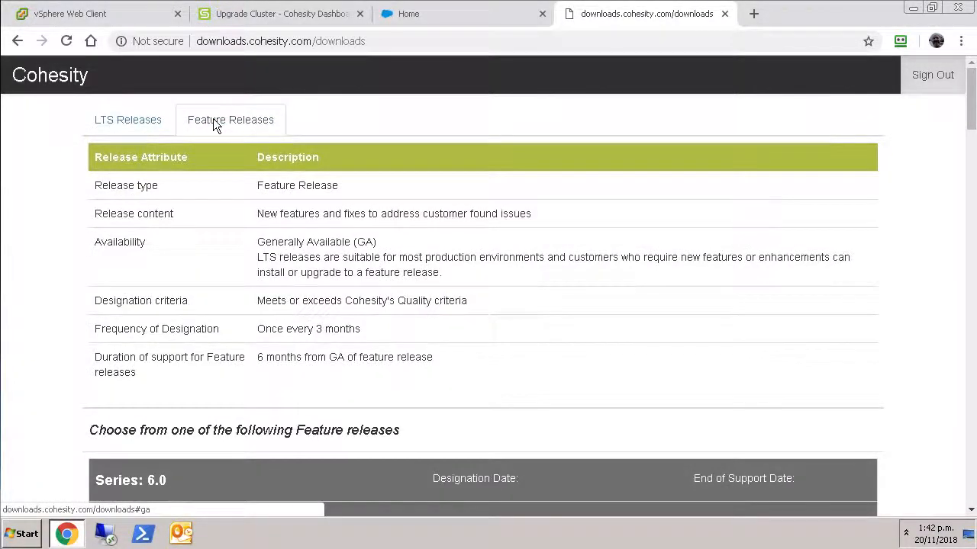
pyautogui.moveTo(555, 104)
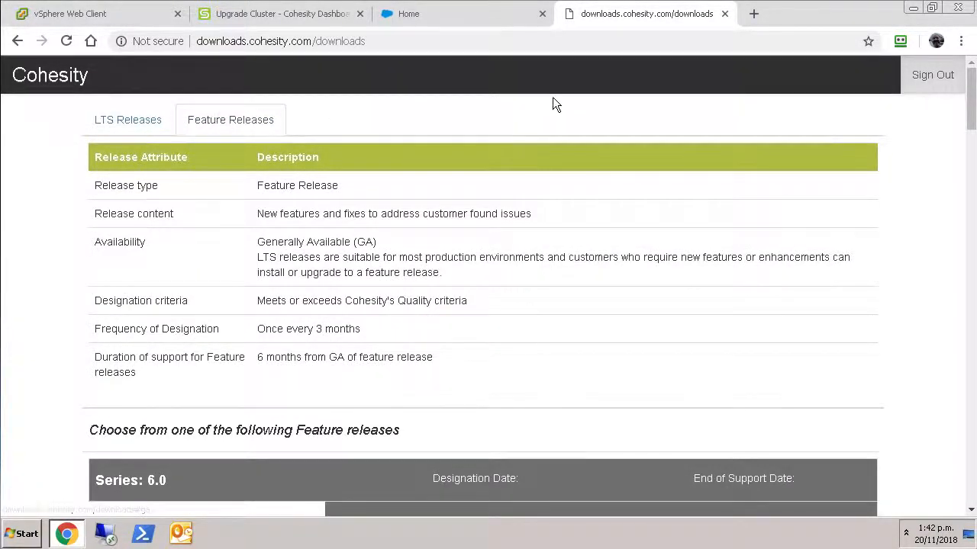
pyautogui.moveTo(930, 130)
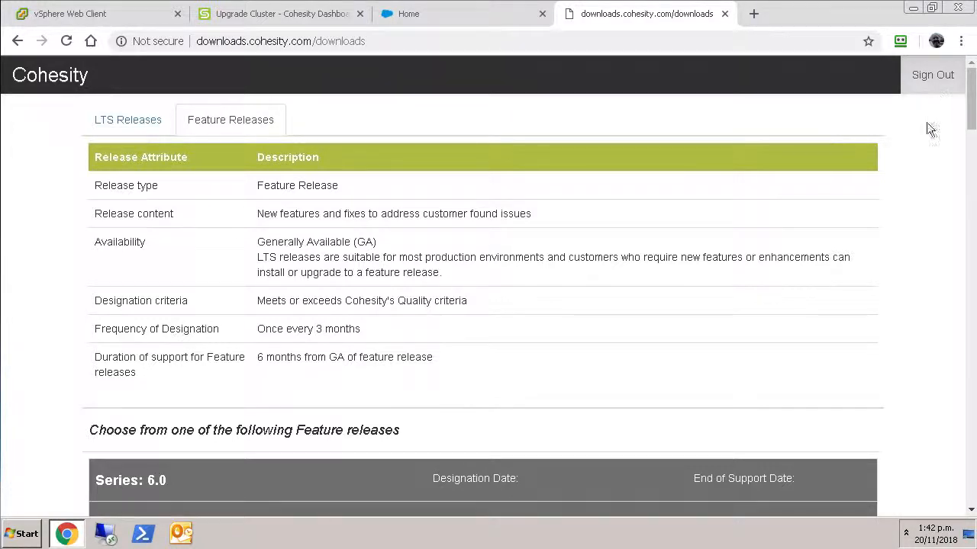
pyautogui.moveTo(946, 293)
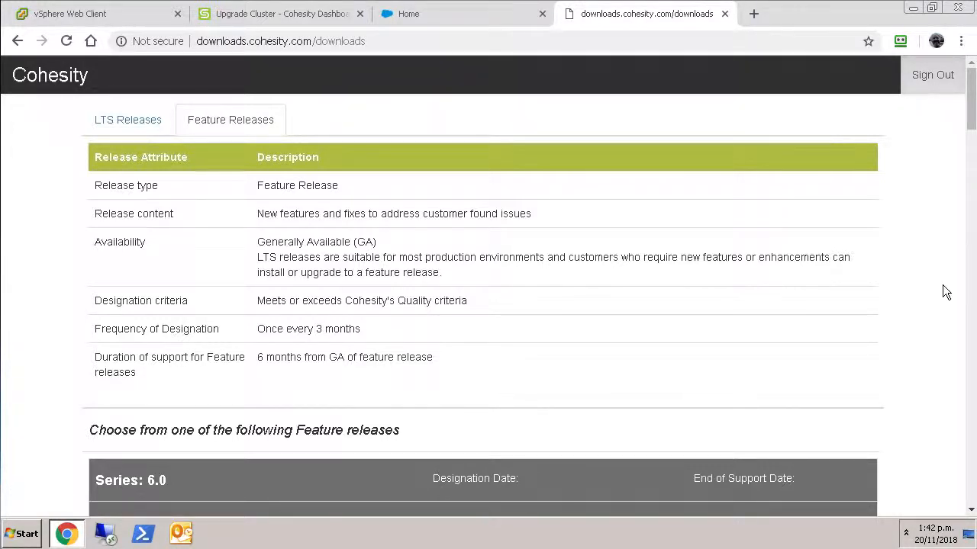
pyautogui.moveTo(299, 256)
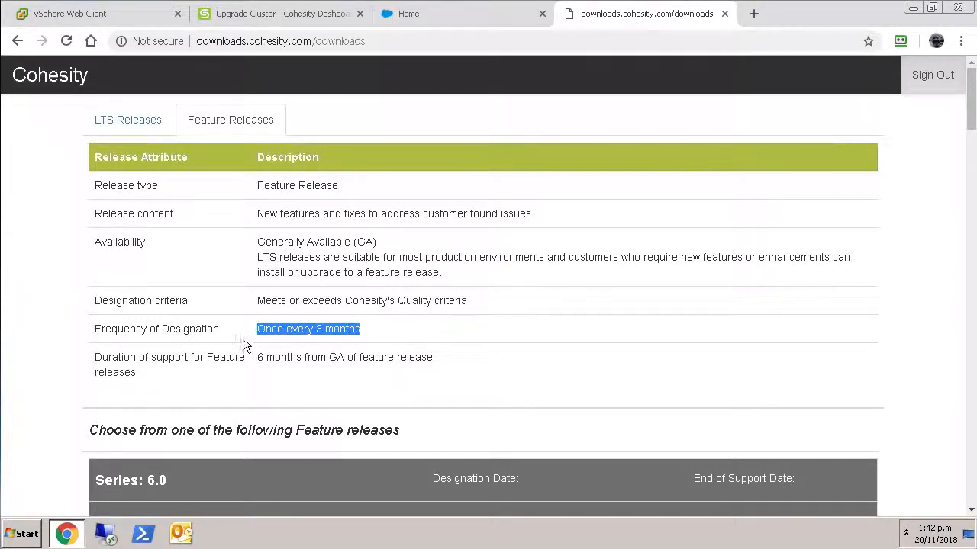
pyautogui.moveTo(629, 401)
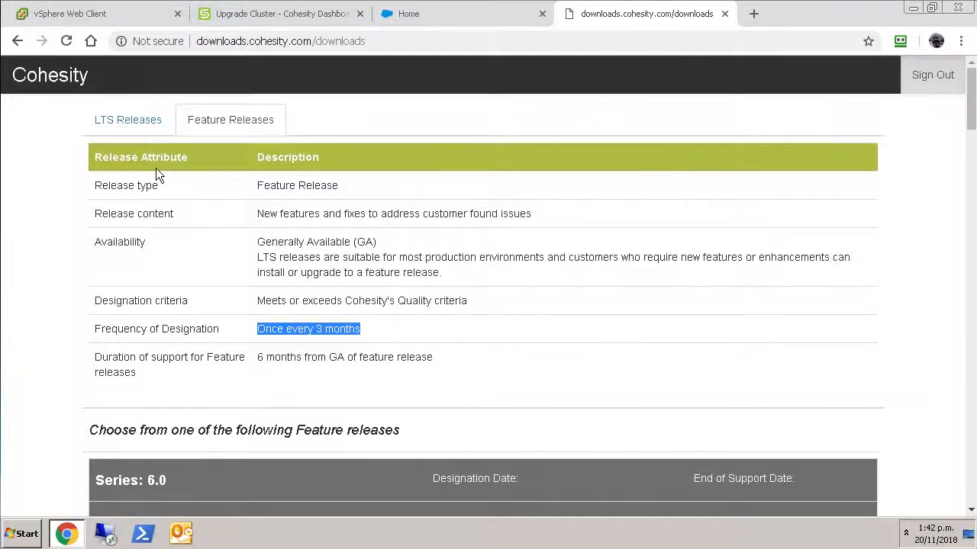
pyautogui.click(128, 119)
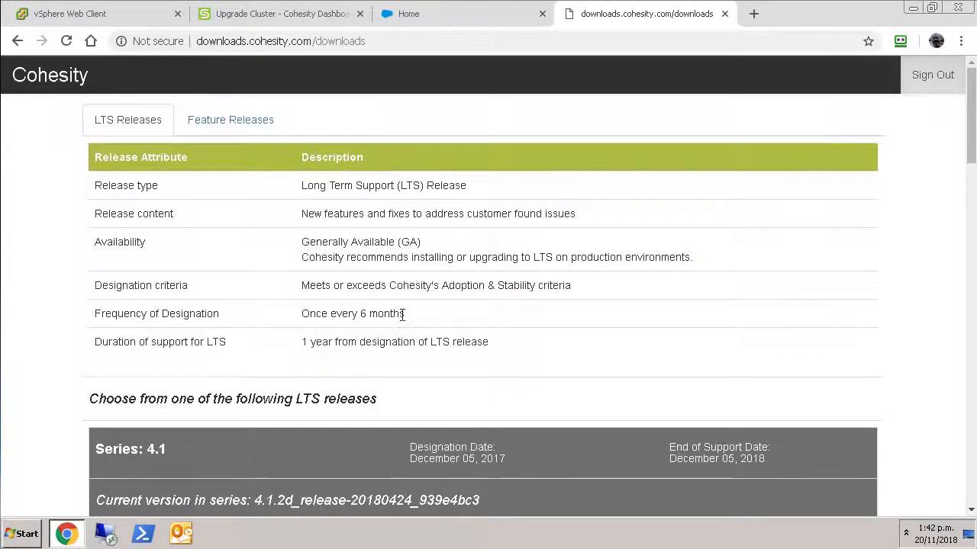
pyautogui.moveTo(464, 299)
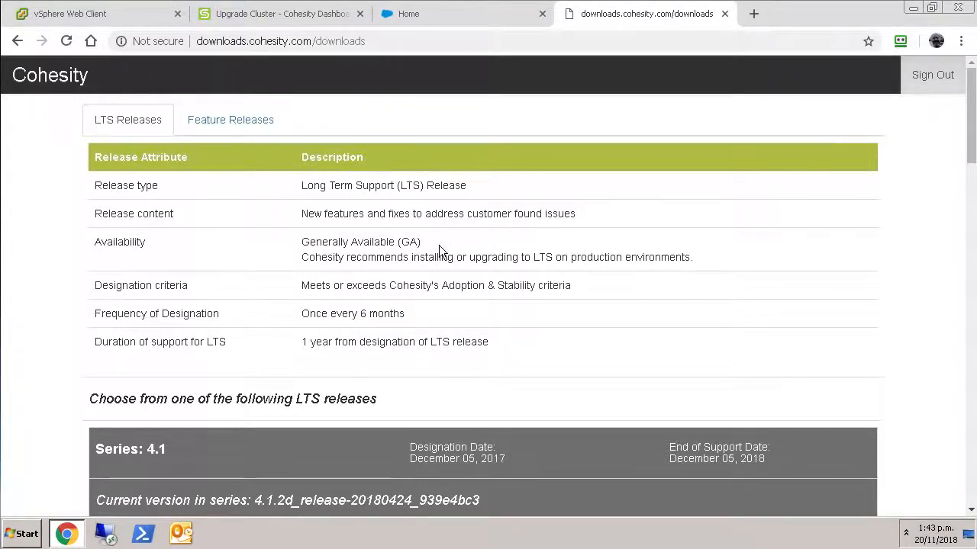
pyautogui.moveTo(230, 126)
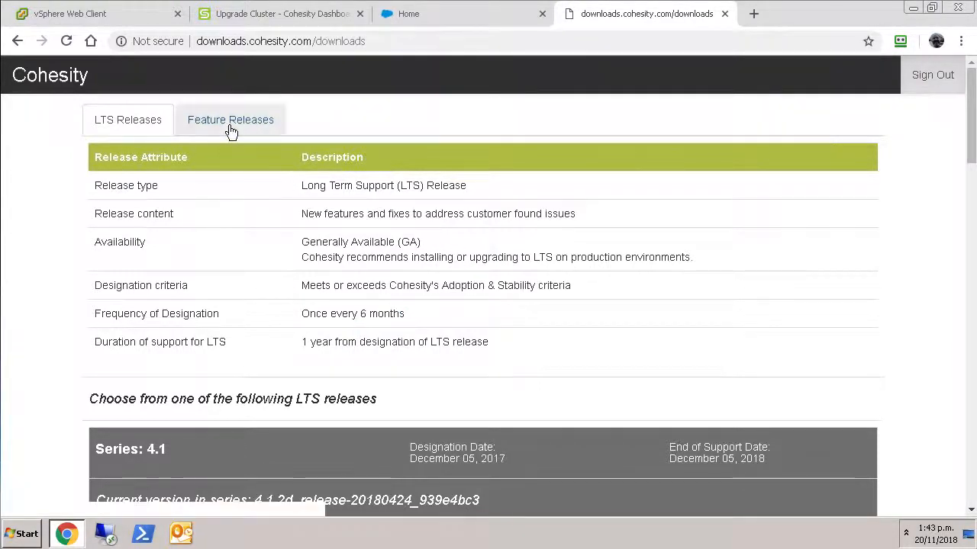
pyautogui.click(229, 119)
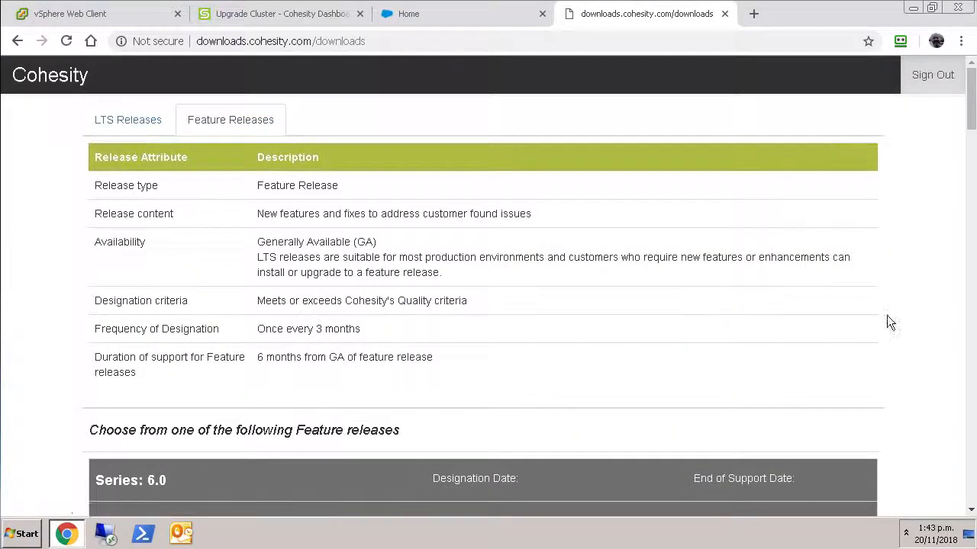
# - Download the 6.0.1c Upgrade Package tar.gz and review its release attributes
pyautogui.scroll(-3)
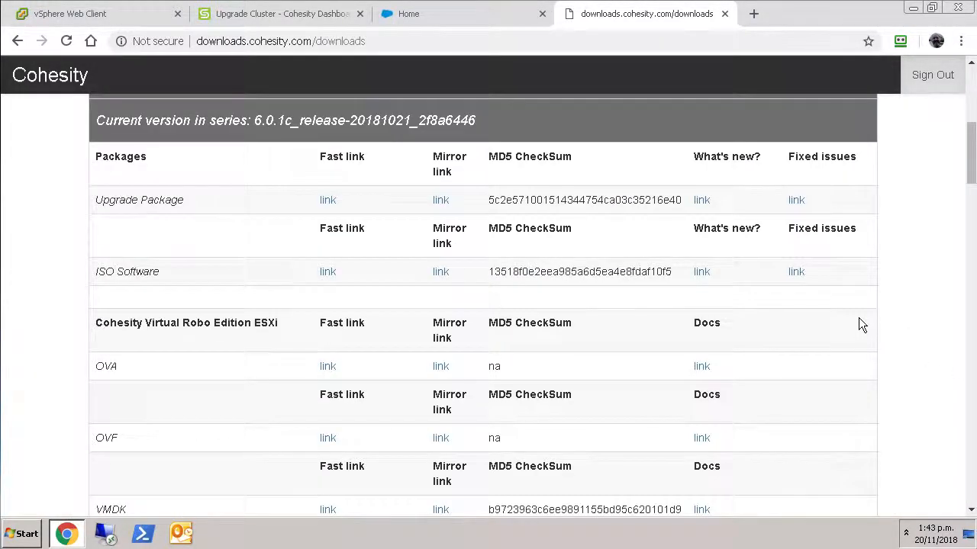
pyautogui.moveTo(877, 272)
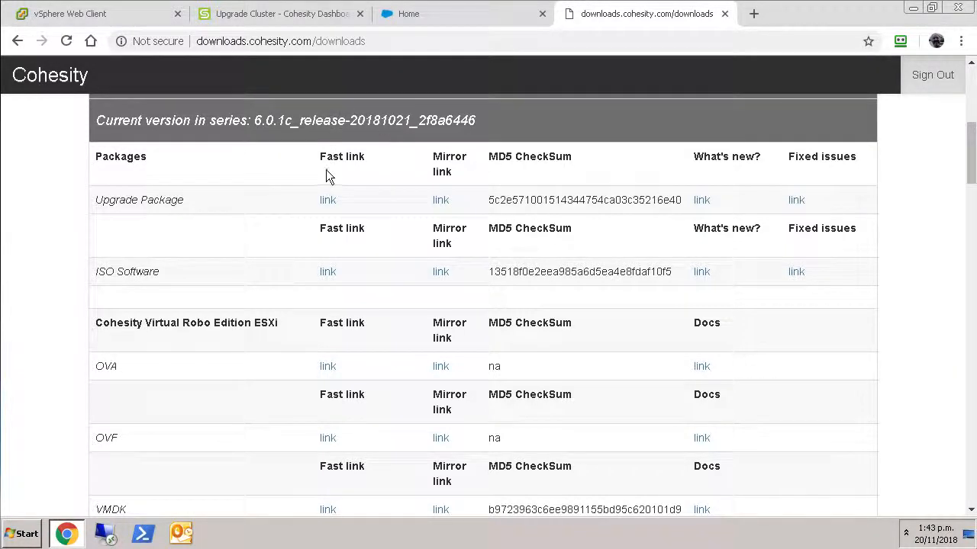
pyautogui.moveTo(330, 205)
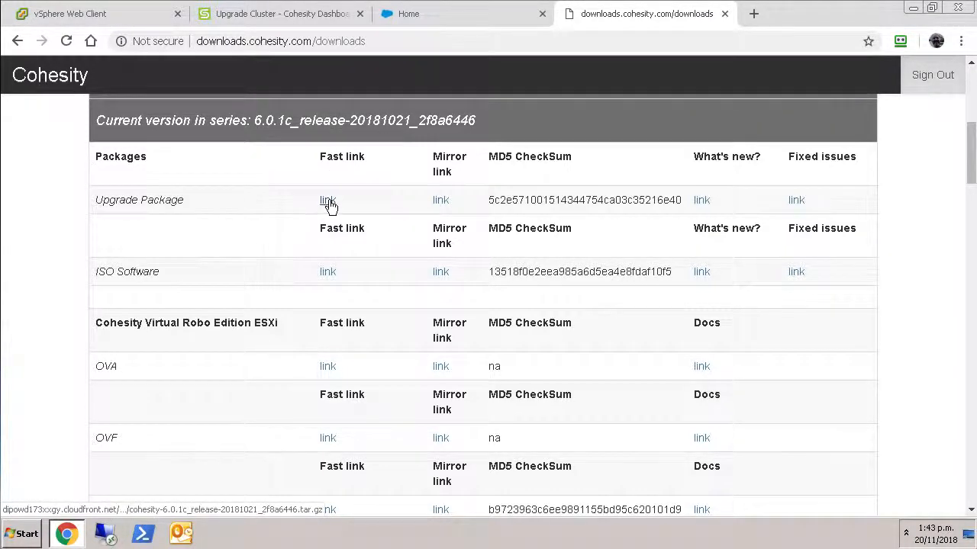
pyautogui.click(327, 199)
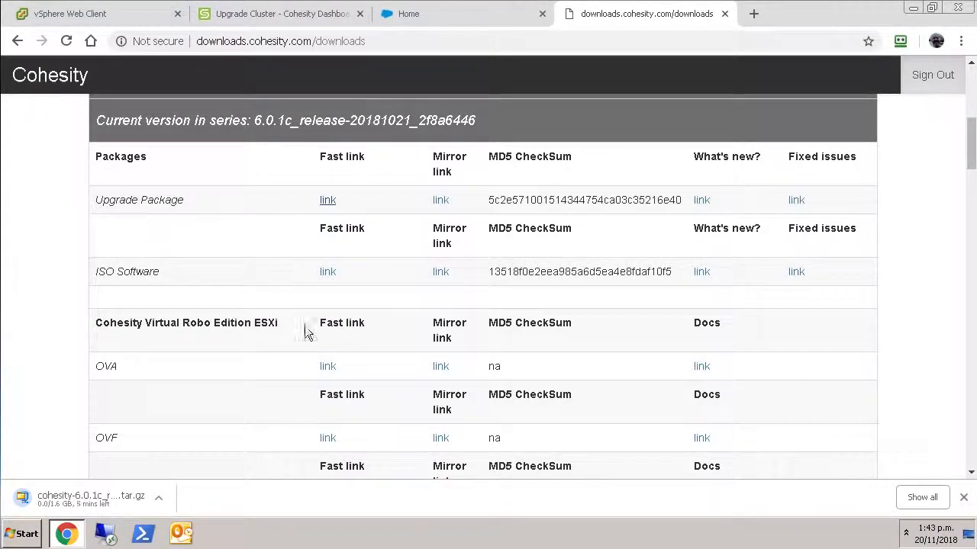
pyautogui.scroll(-3)
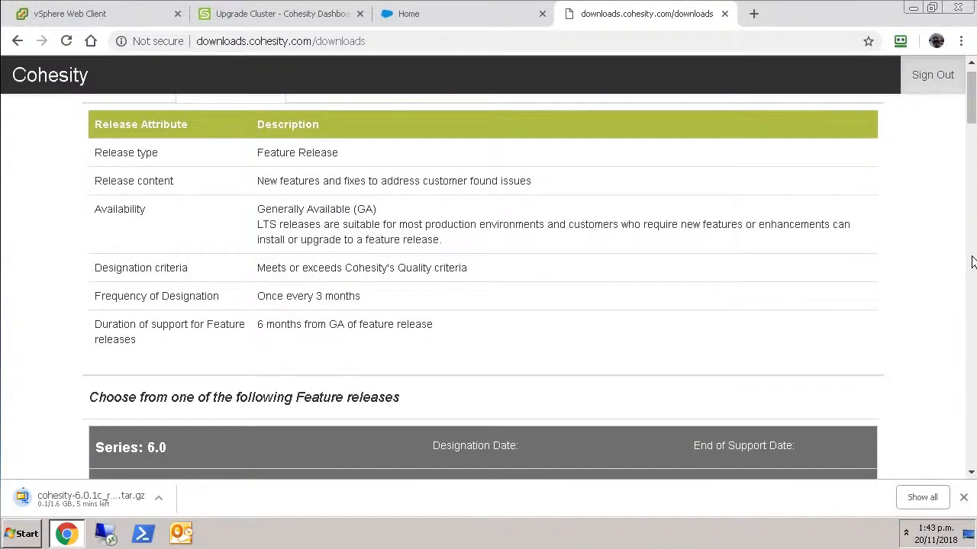
pyautogui.scroll(-3)
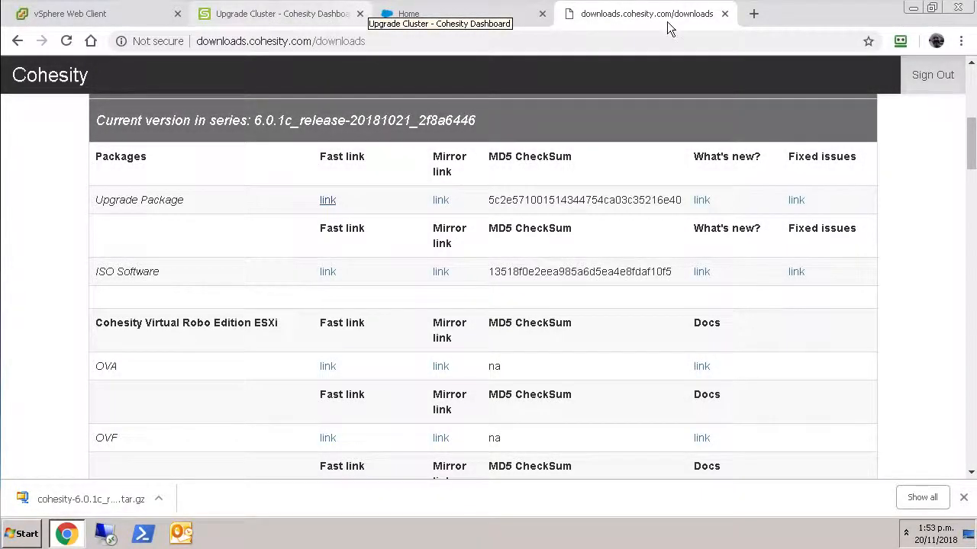
pyautogui.moveTo(702, 201)
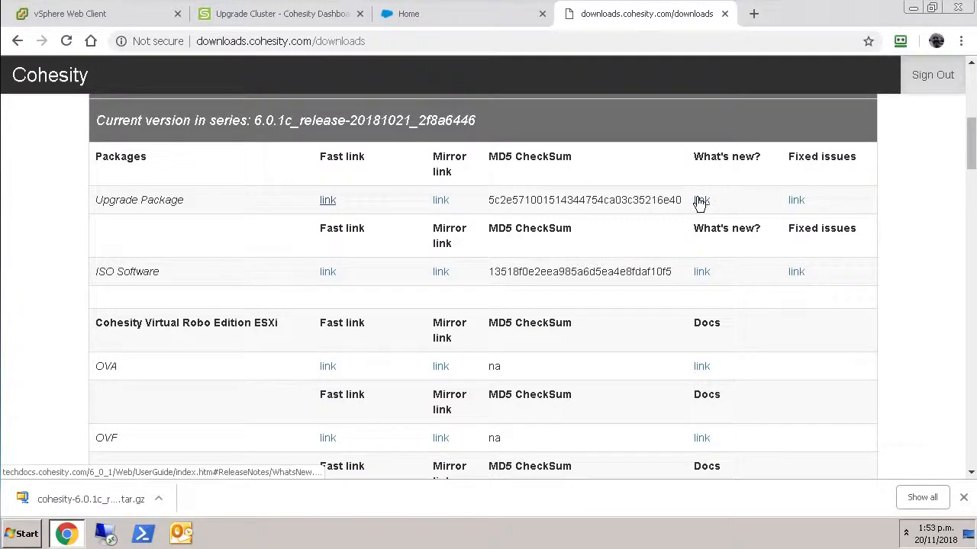
# - Read the 6.0.1 Fixed Customer Issues page in Cohesity Technical Documentation
pyautogui.click(701, 200)
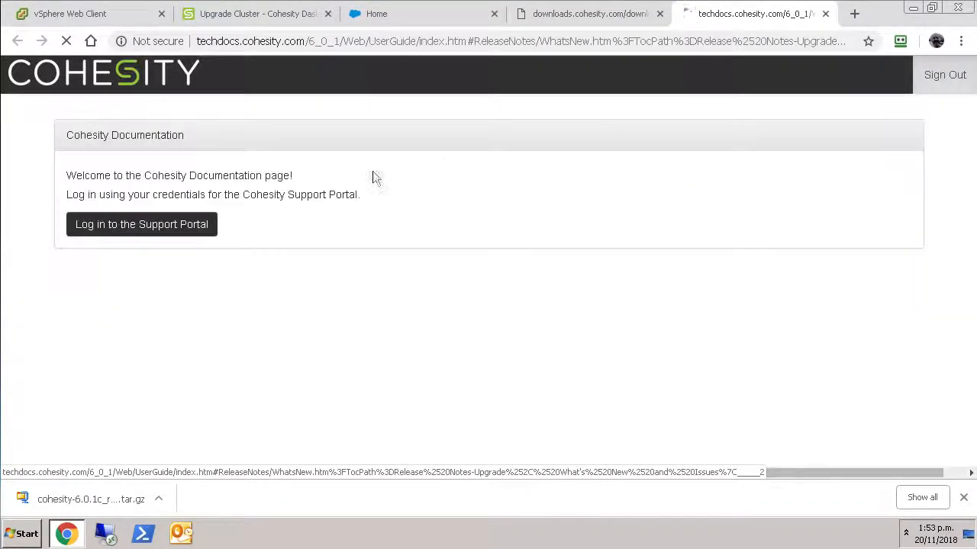
pyautogui.click(140, 225)
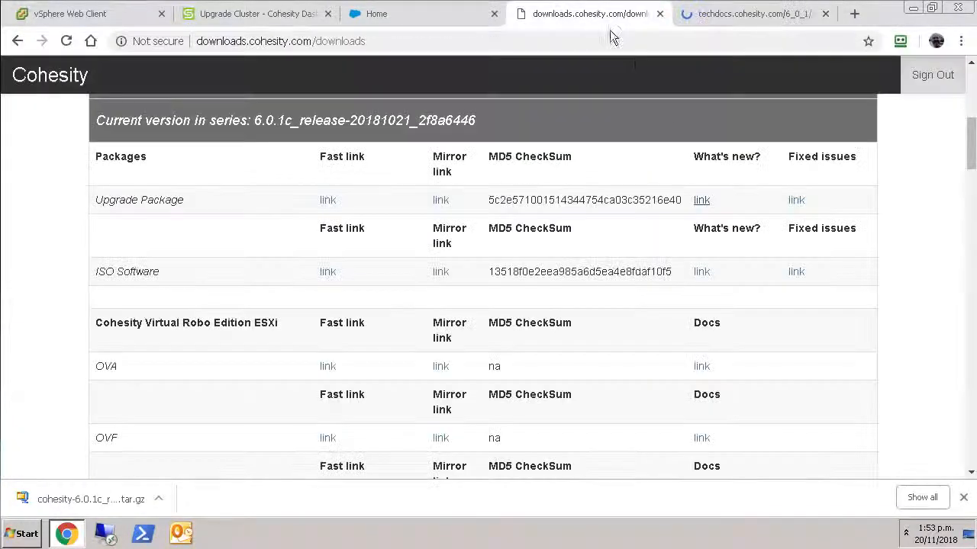
pyautogui.click(760, 14)
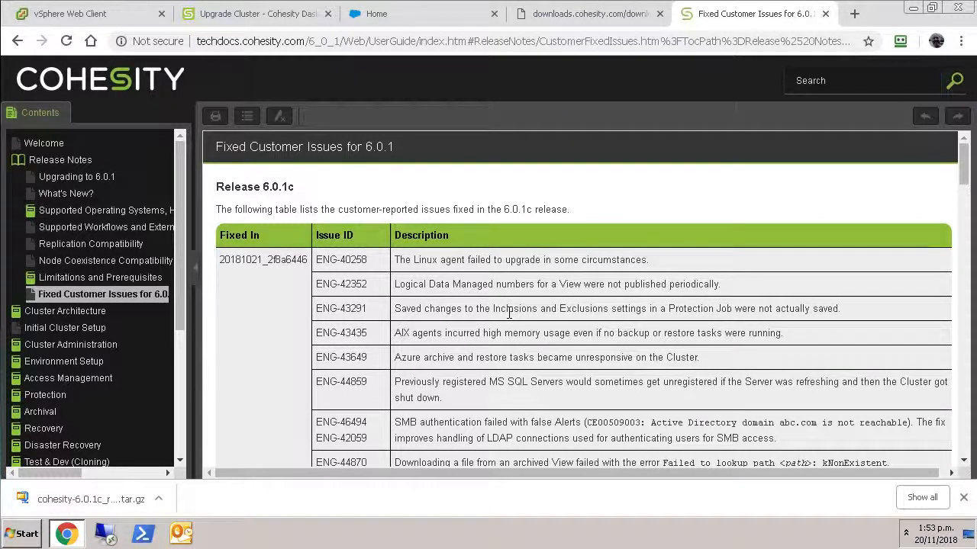
pyautogui.scroll(-3)
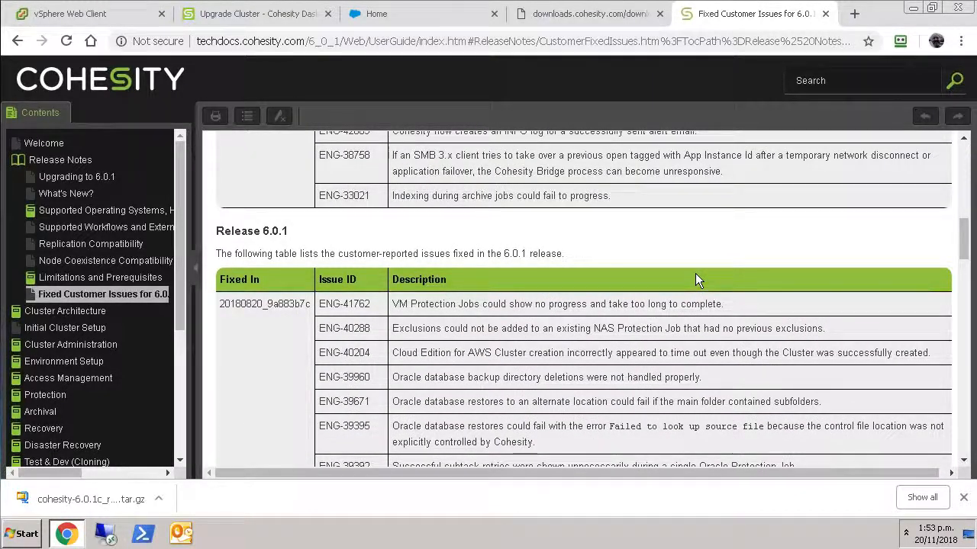
pyautogui.scroll(-3)
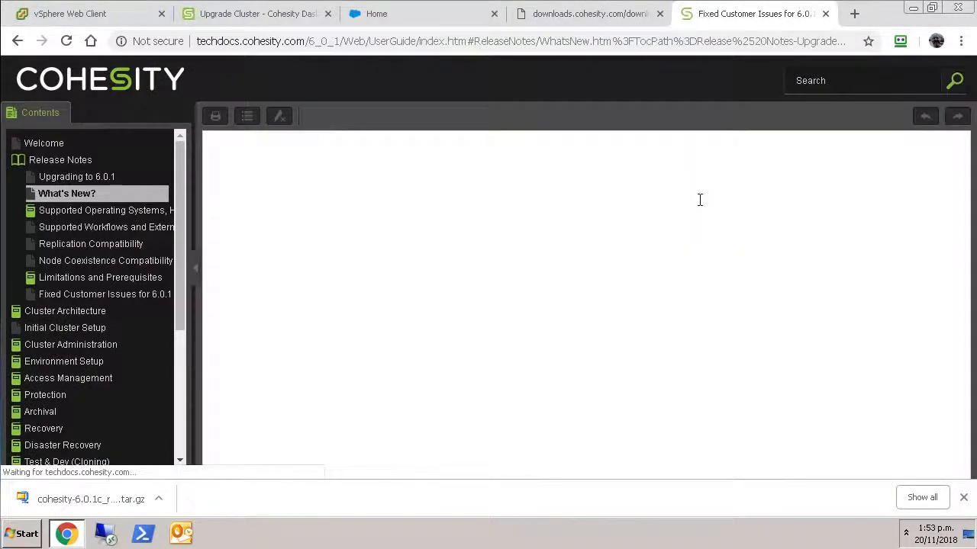
# - Read the What's New in 6.0.1 feature notes from the Contents tree
pyautogui.click(67, 192)
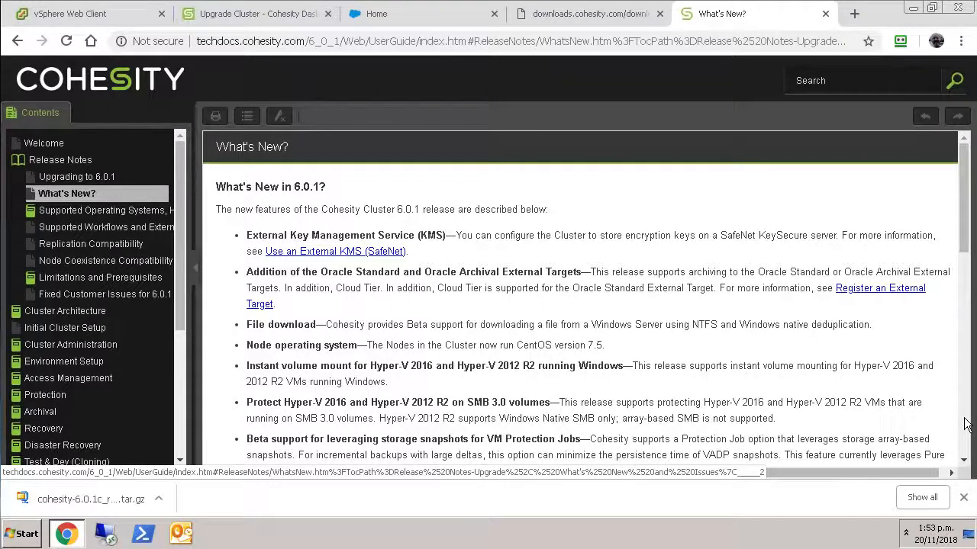
pyautogui.scroll(-3)
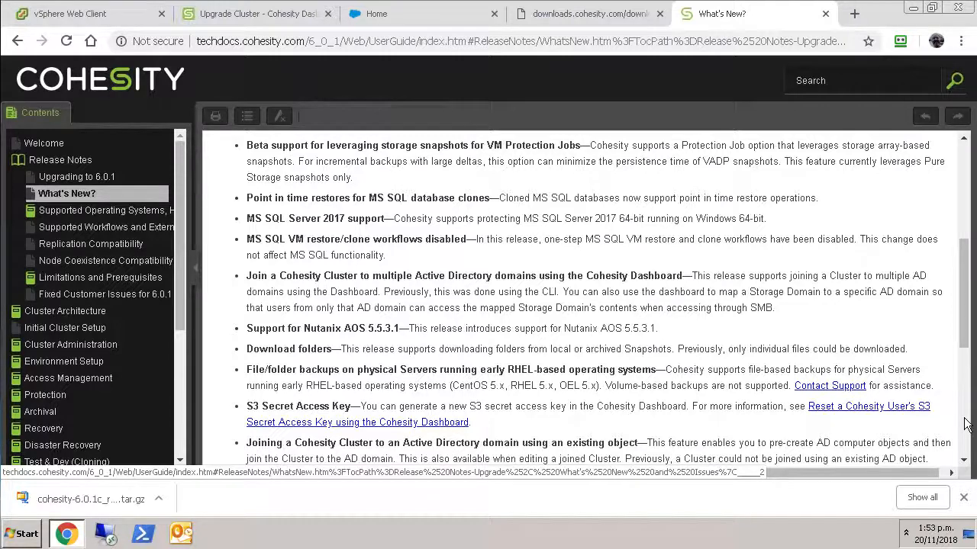
pyautogui.scroll(-3)
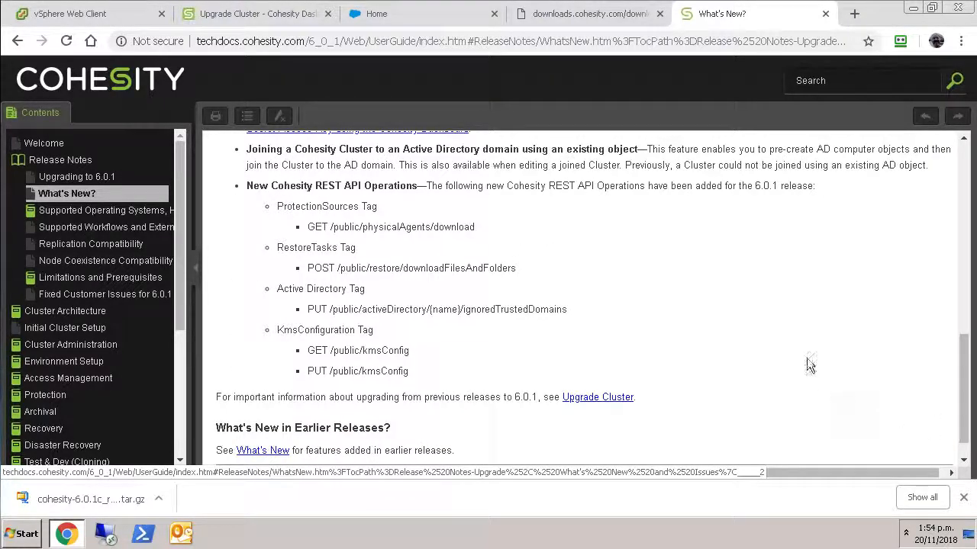
pyautogui.moveTo(686, 177)
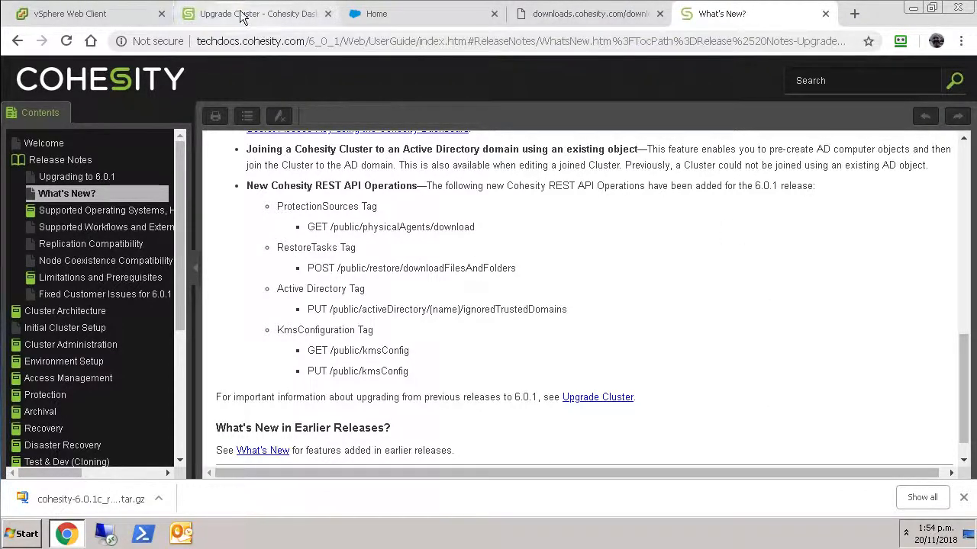
# - Start Get New Package on the Upgrade Cluster page with 'Upload a package file' selected
pyautogui.click(257, 14)
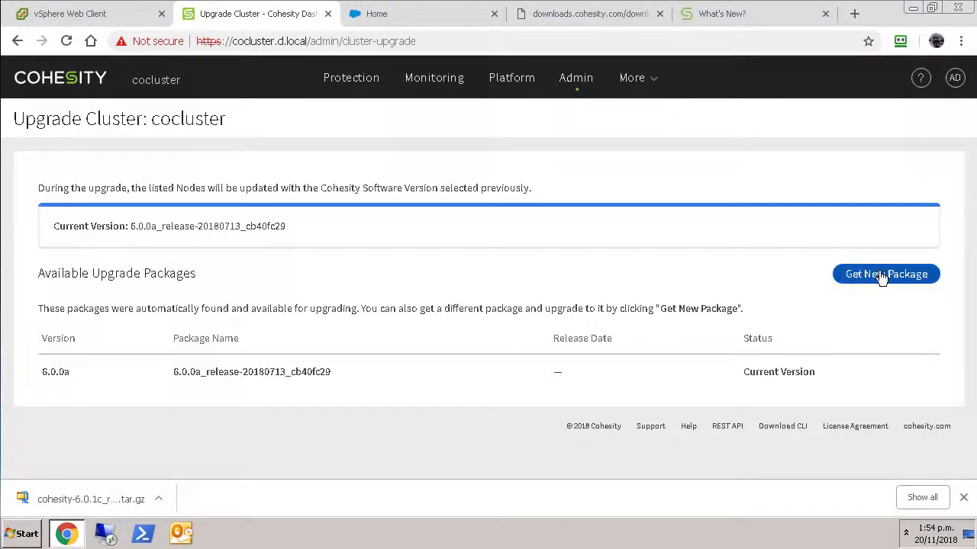
pyautogui.click(885, 275)
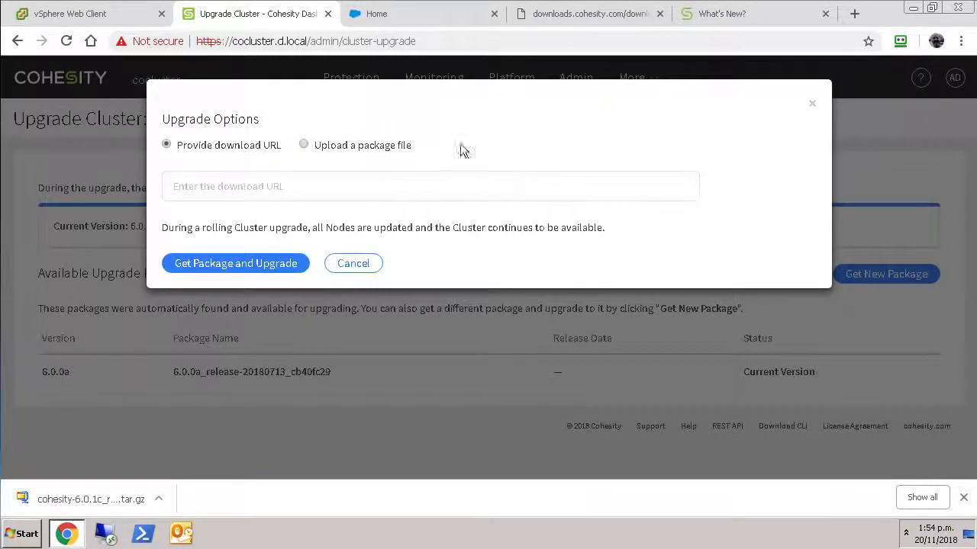
pyautogui.click(302, 144)
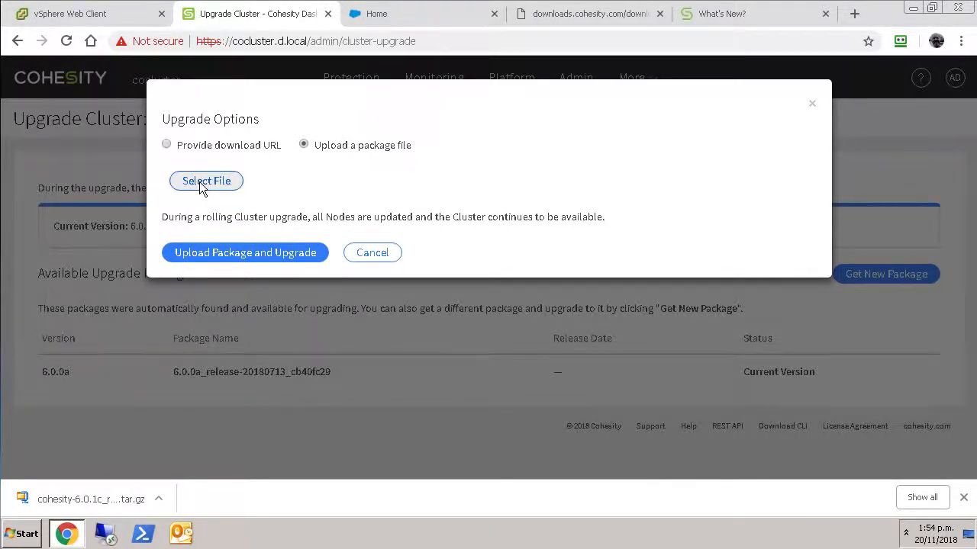
# - Attach cohesity-6.0.1c_release-20181021_2f8a6446.tar.gz from Downloads as the upload file
pyautogui.click(206, 180)
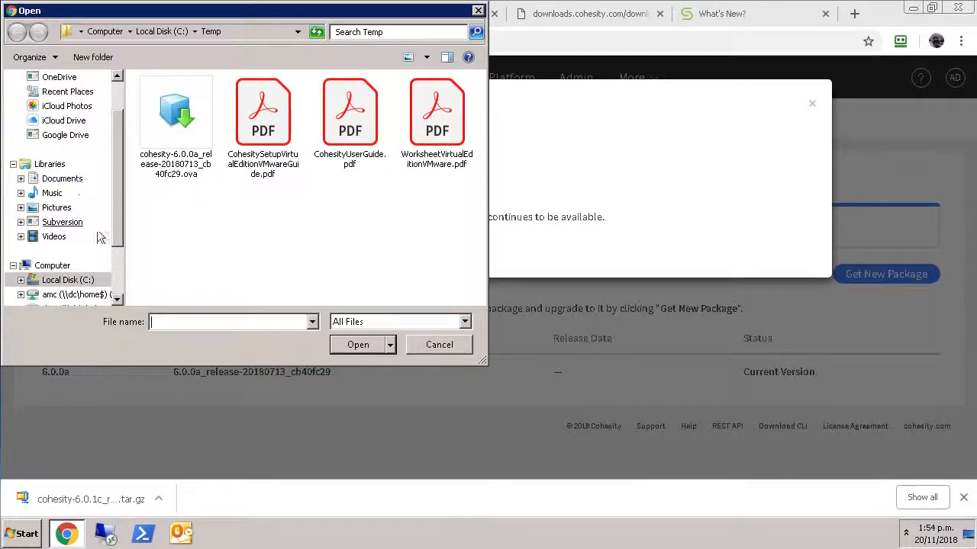
pyautogui.moveTo(70, 208)
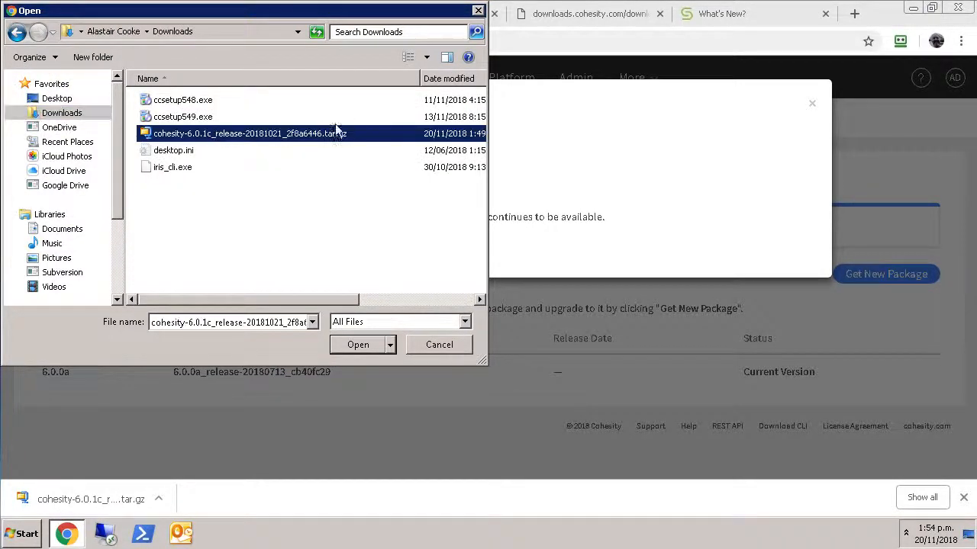
pyautogui.moveTo(206, 145)
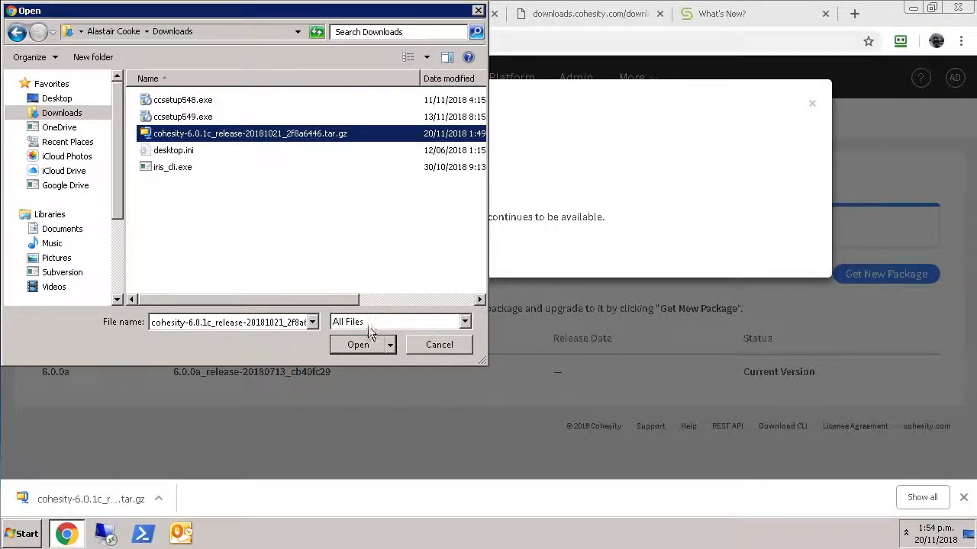
pyautogui.click(357, 344)
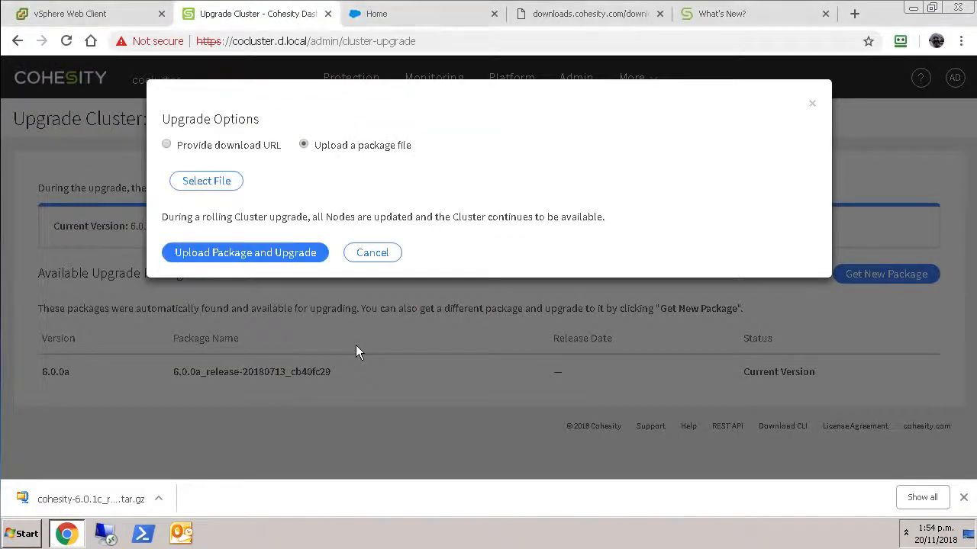
pyautogui.click(206, 180)
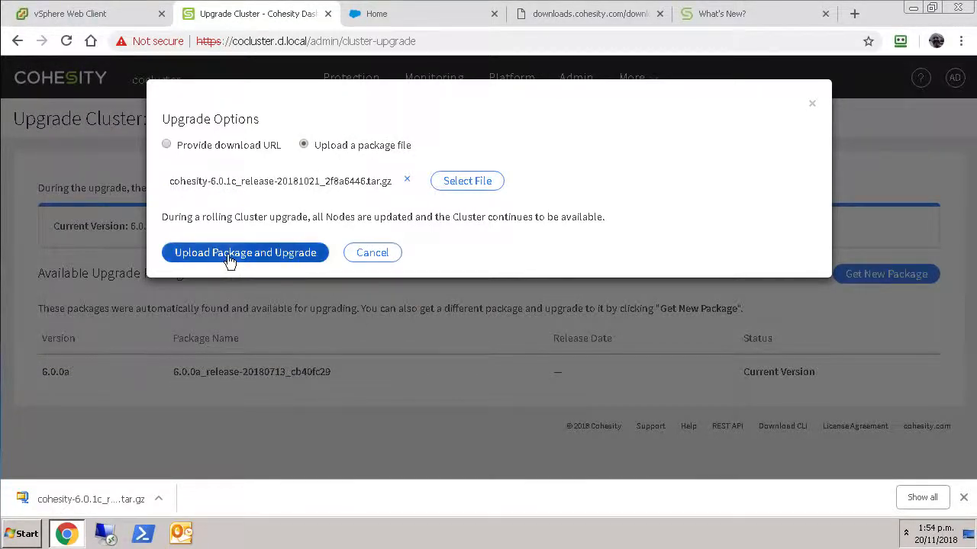
# - Upload the package and start the cluster upgrade to 6.0.1c_release-20181021_2f8a6446
pyautogui.click(244, 254)
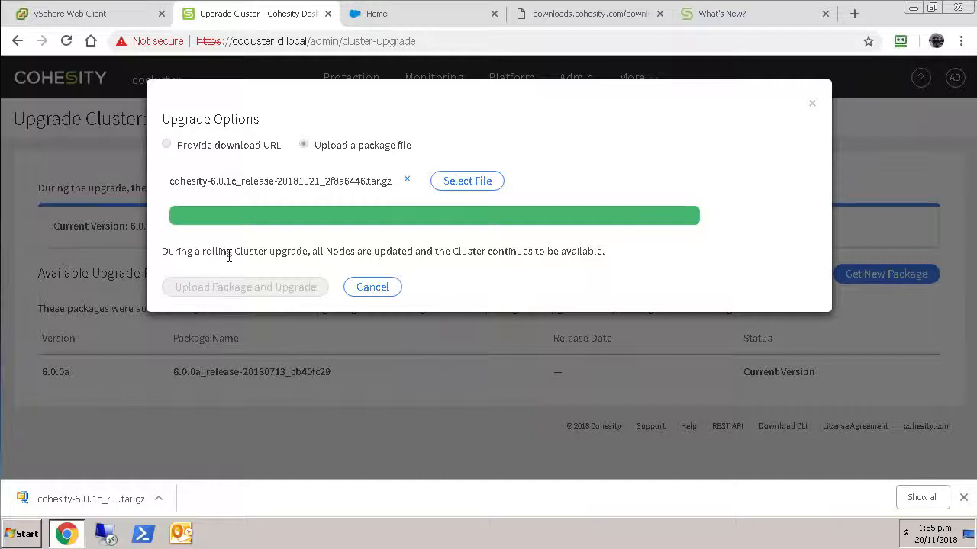
pyautogui.click(244, 286)
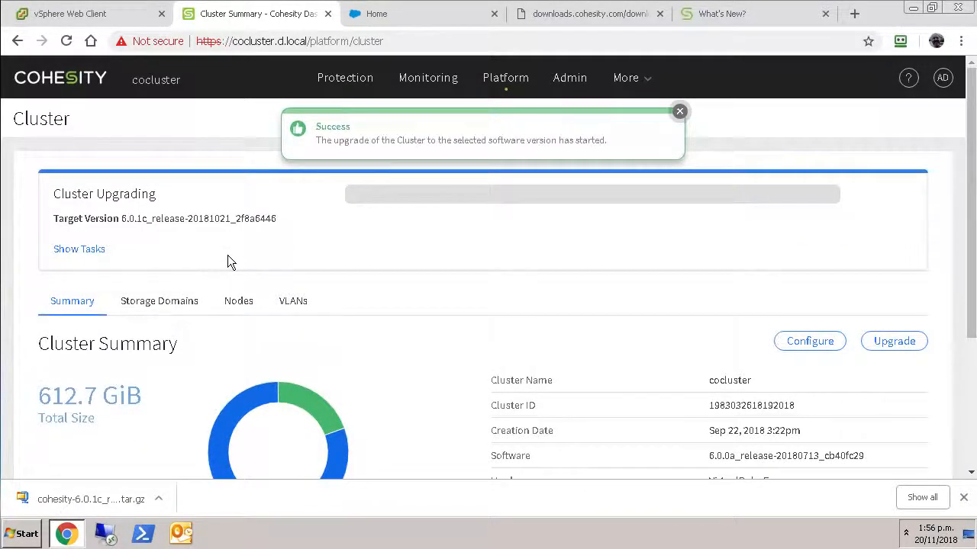
# - Wait on the Cluster Upgrading page until the cocluster login screen returns
pyautogui.click(679, 111)
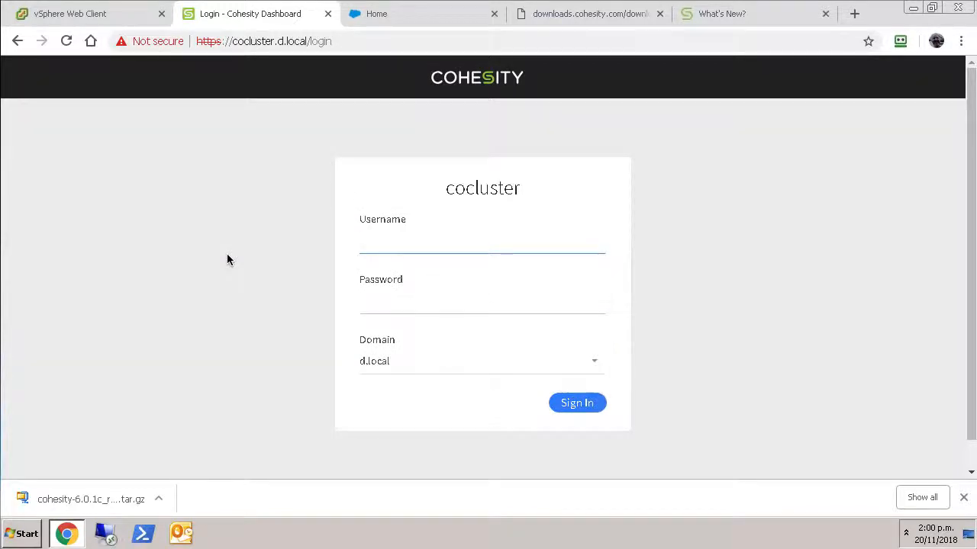
# - Sign in to cocluster and view the Upgrade Cluster page showing current version 6.0.1c
pyautogui.write('administrator')
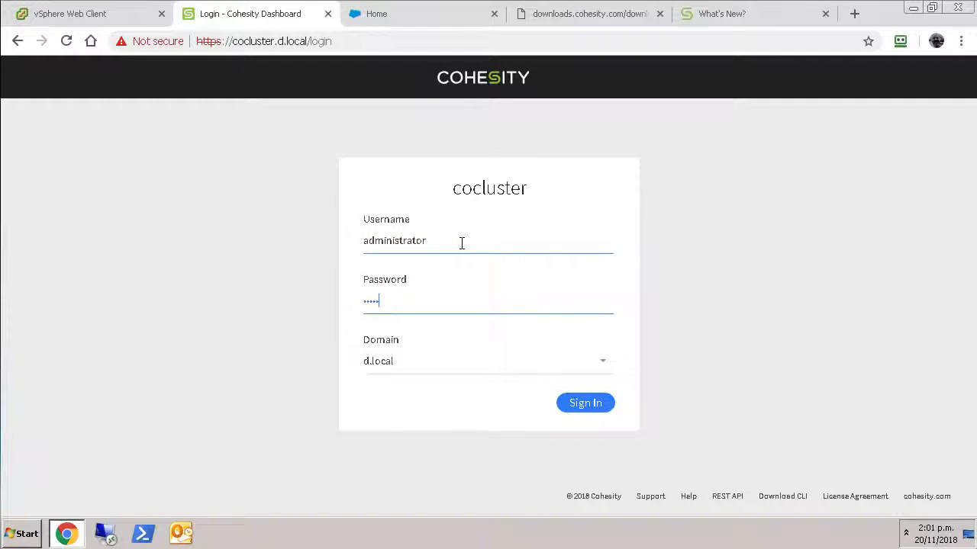
pyautogui.click(586, 403)
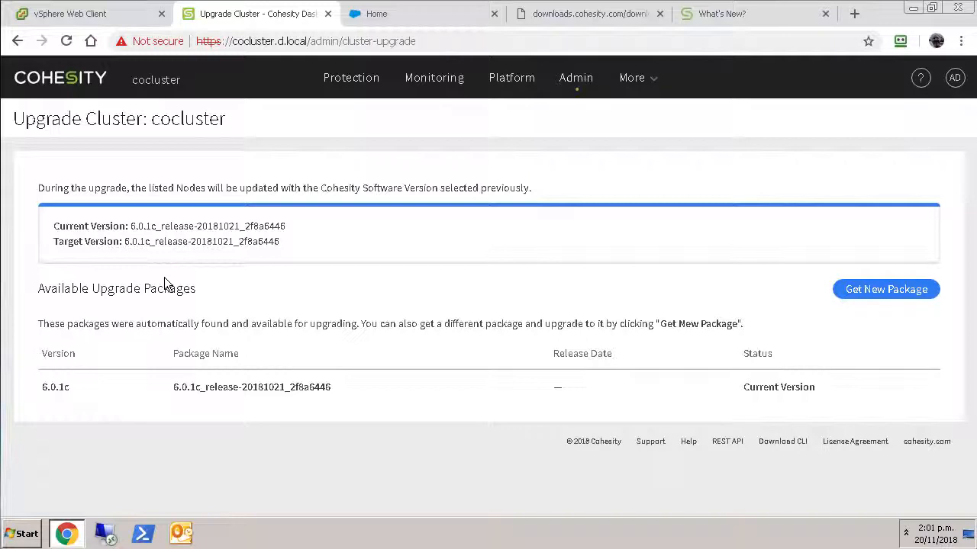
pyautogui.moveTo(177, 276)
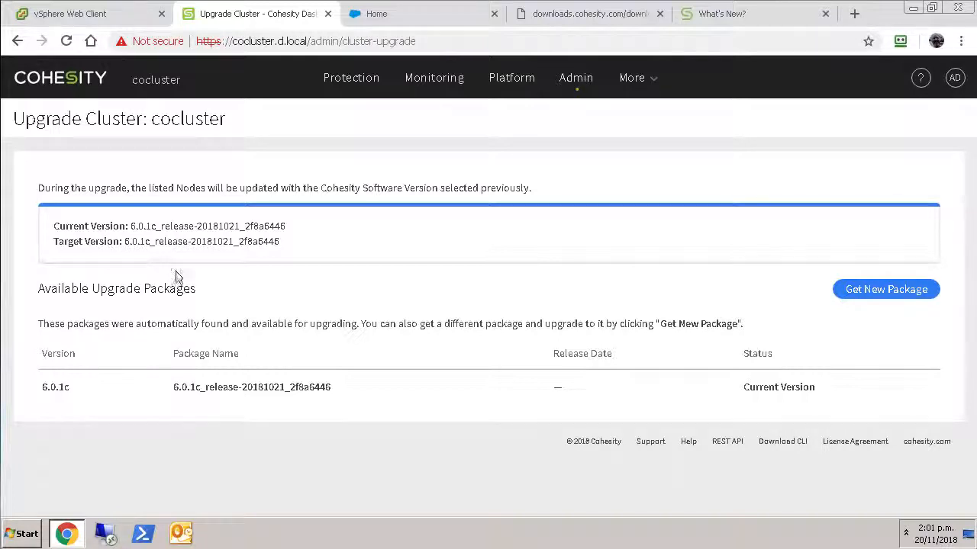
# - Return to the Dashboard home page with its job, health and storage widgets
pyautogui.click(69, 80)
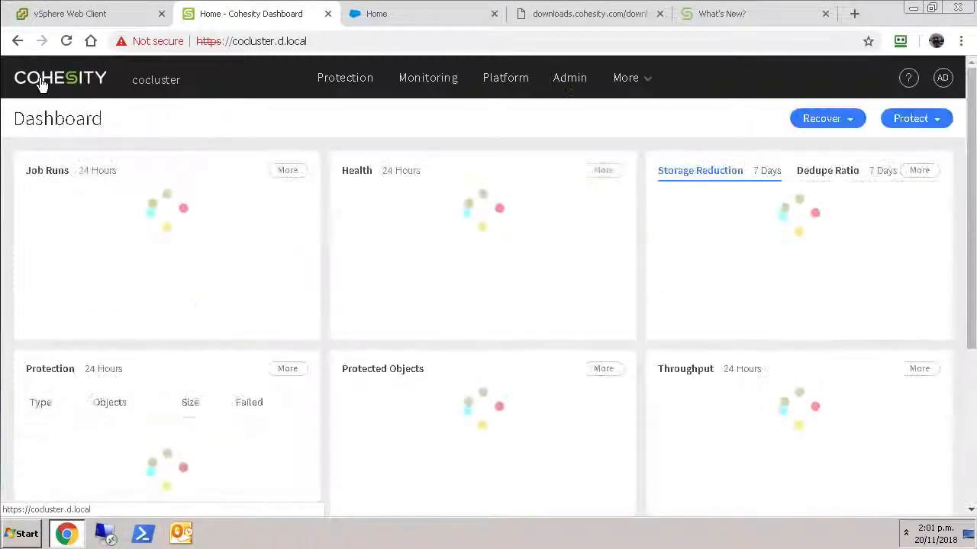